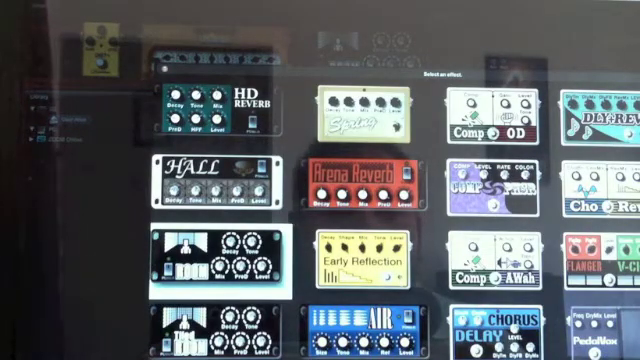
scroll(left, 3)
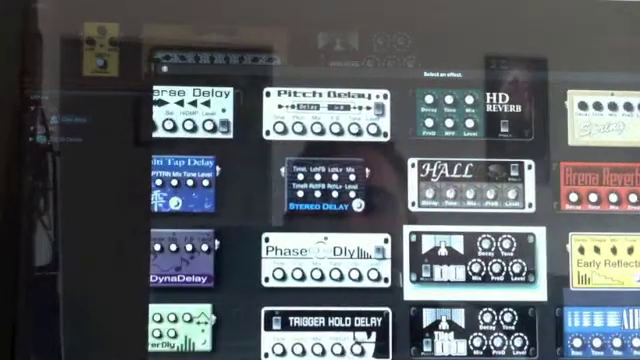
scroll(left, 3)
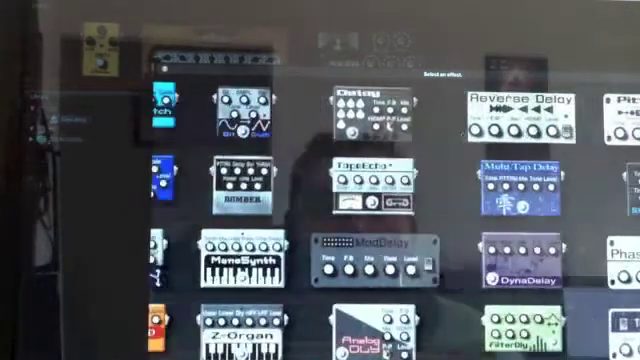